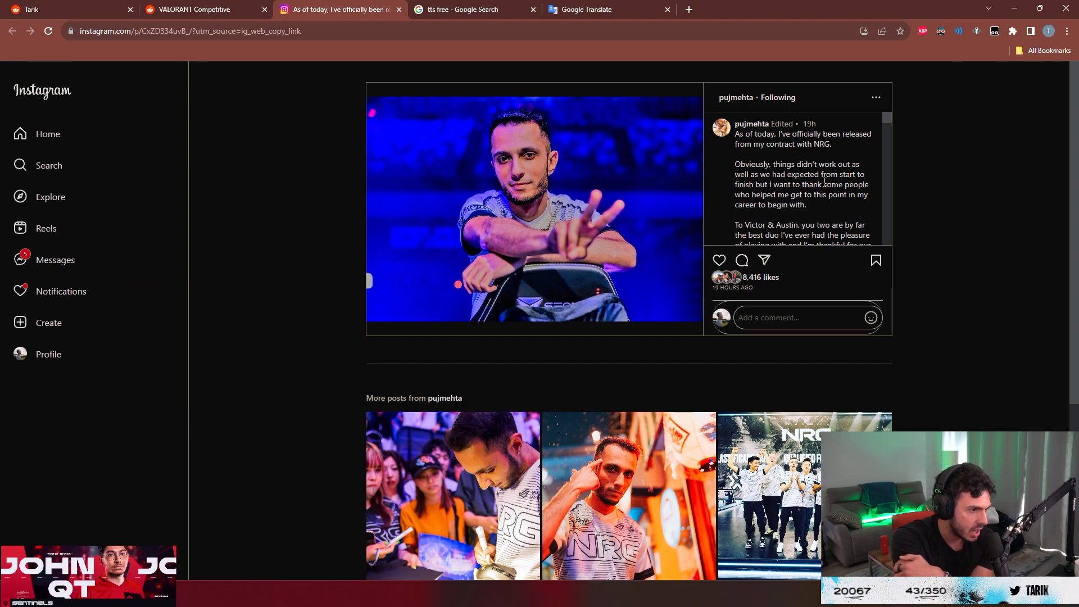
Scroll the caption to the paragraph thanking former teammates Victor & Austin.
scroll(down, 3)
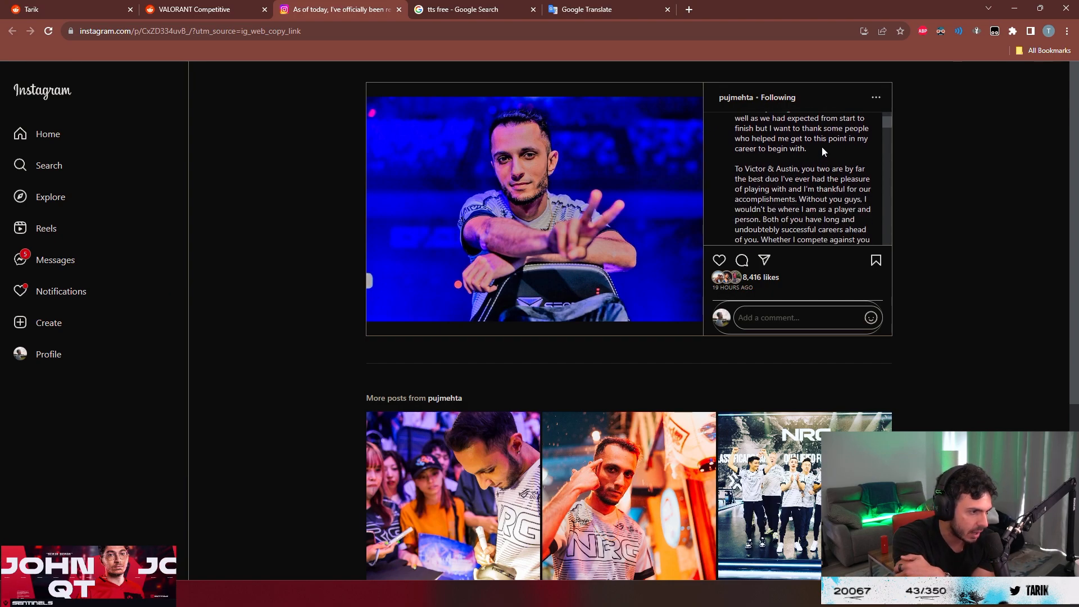
scroll(down, 3)
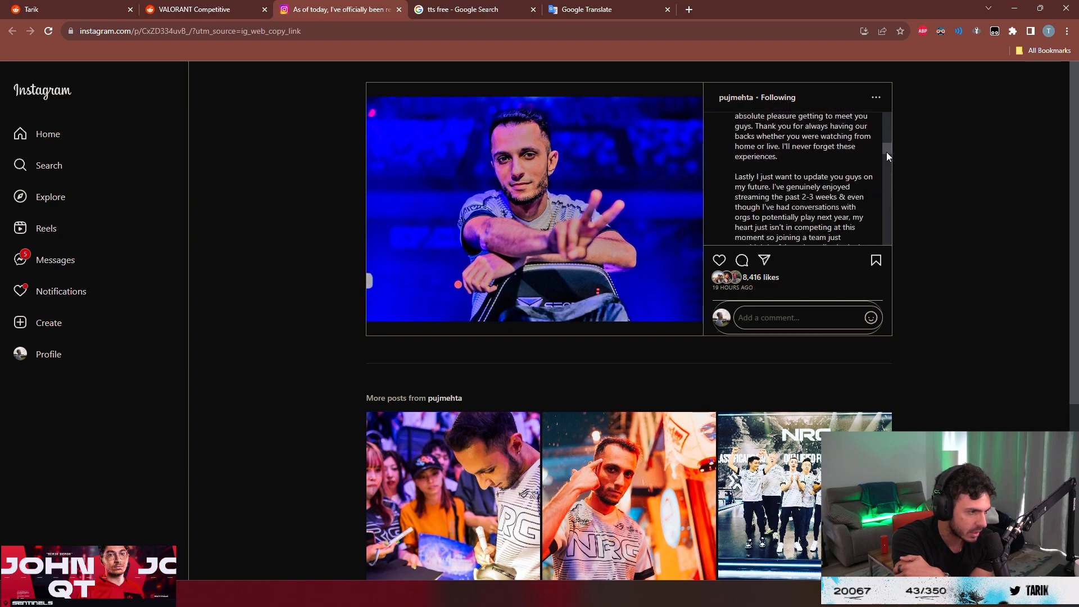
scroll(up, 3)
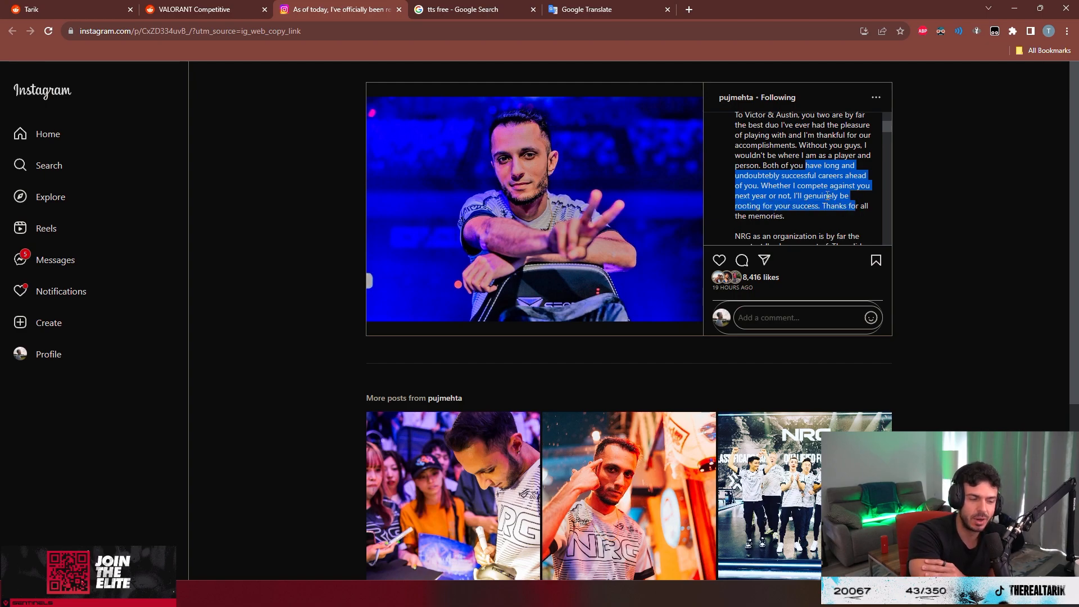
Scroll the caption past the NRG and fans thanks to the 'Lastly' update on the future.
scroll(down, 3)
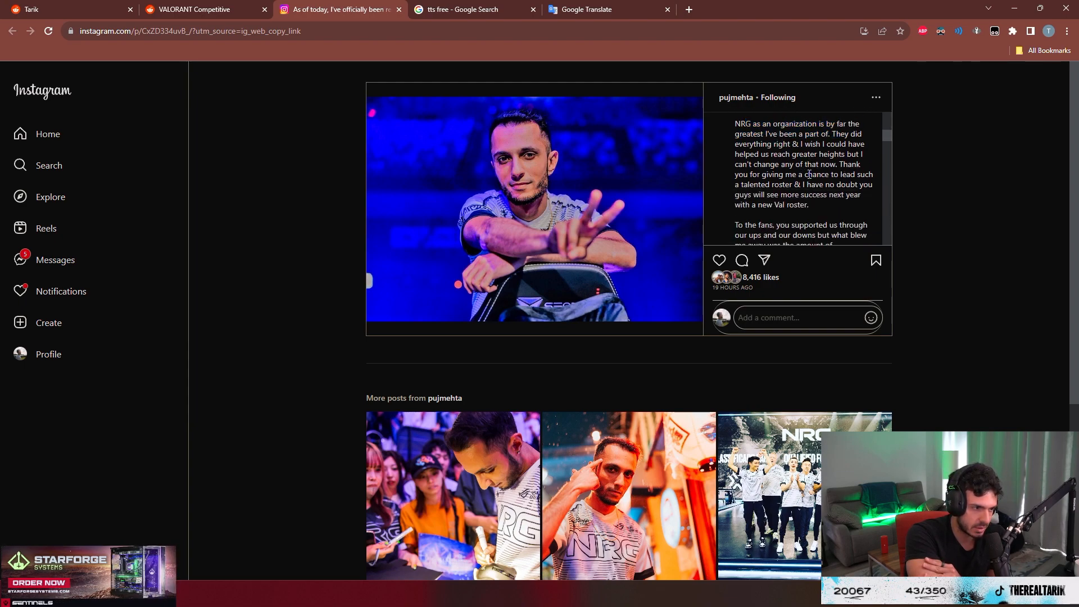
scroll(down, 3)
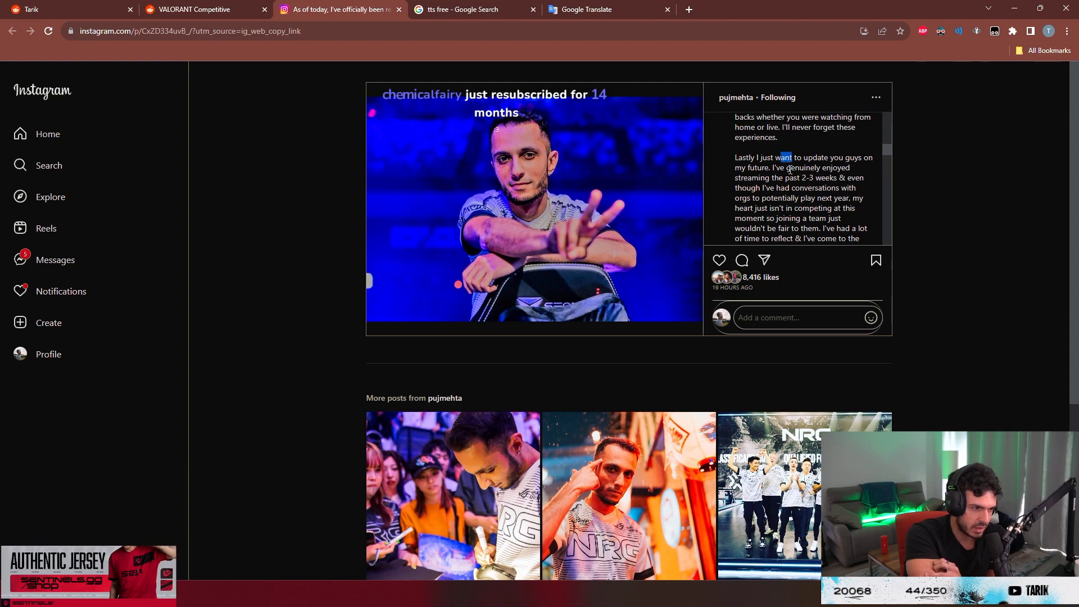
Read the caption to 'Much love <3' and like the post, turning the heart red at 8,417 likes.
scroll(down, 3)
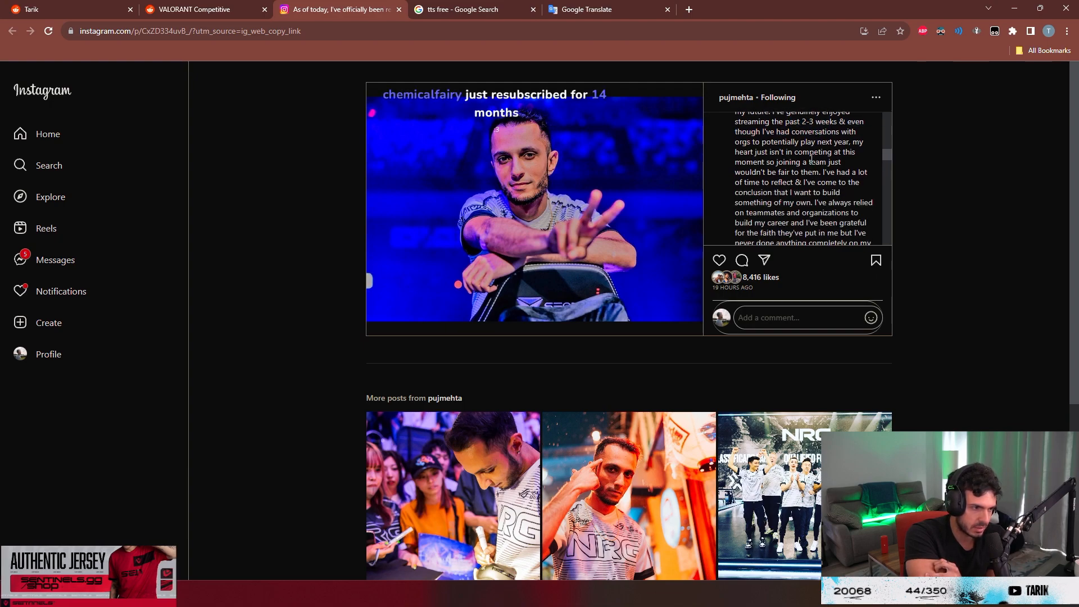
mouse_move(784, 185)
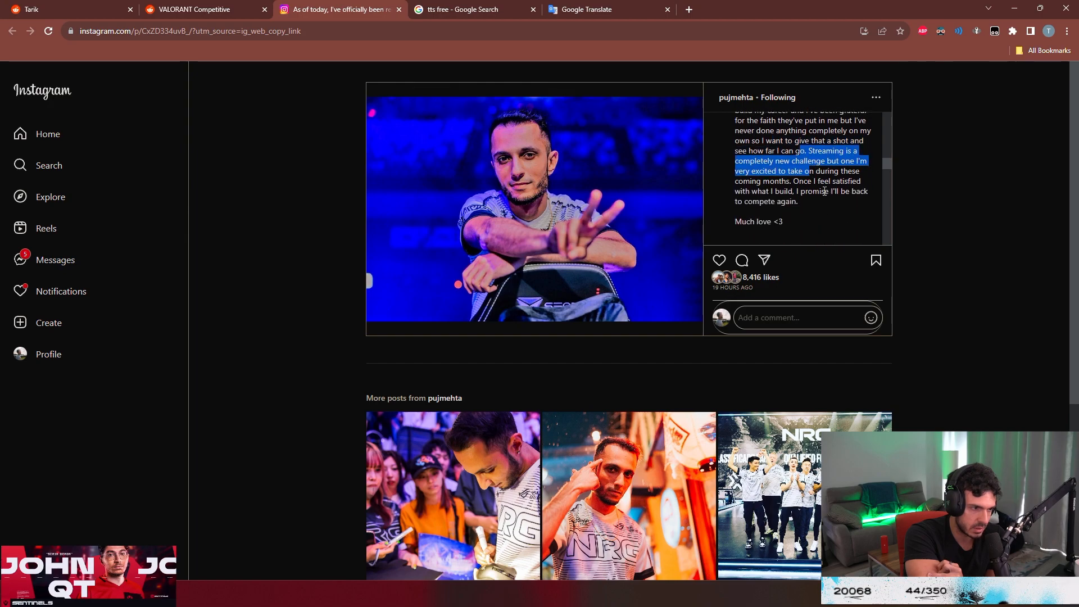
click(831, 209)
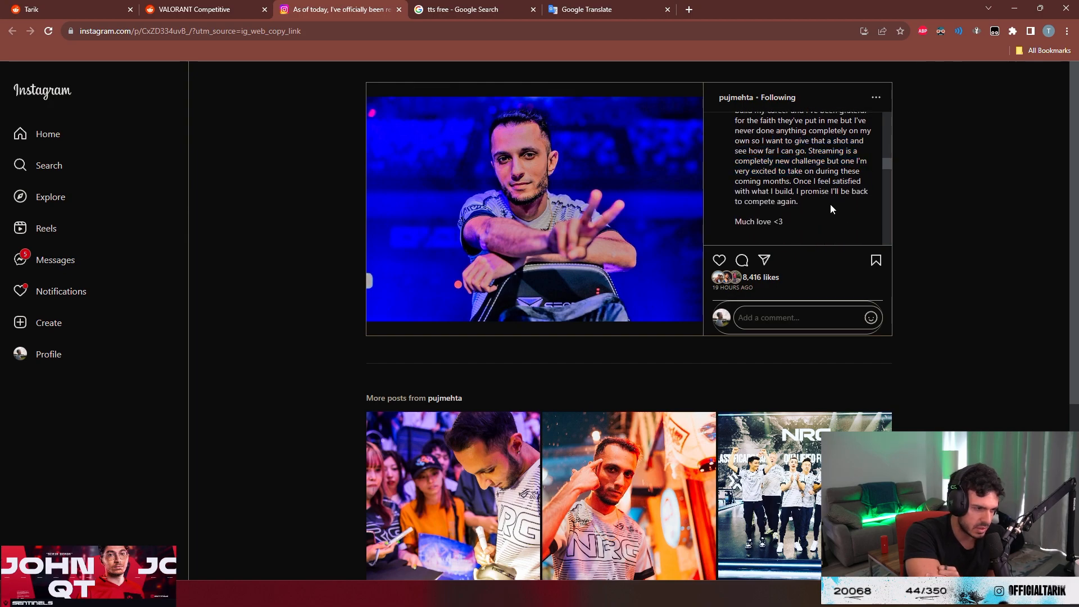
mouse_move(844, 205)
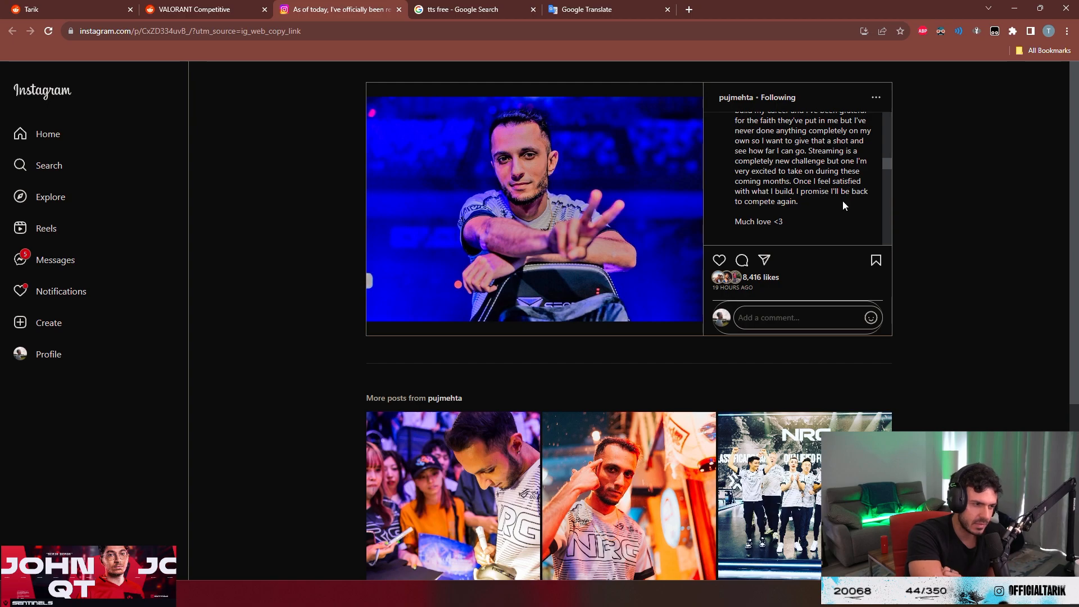
mouse_move(835, 149)
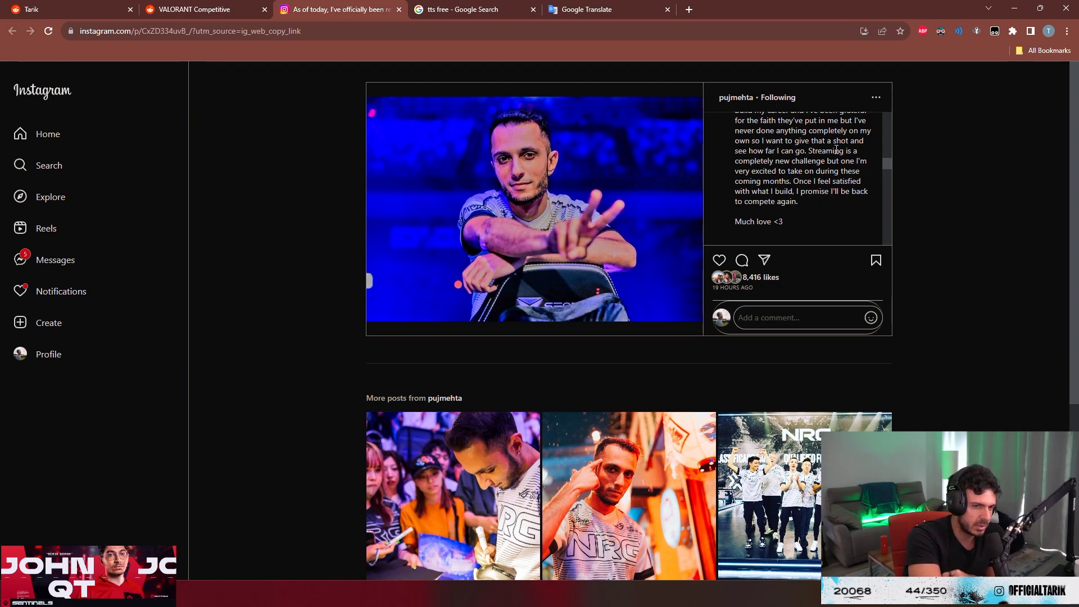
click(718, 260)
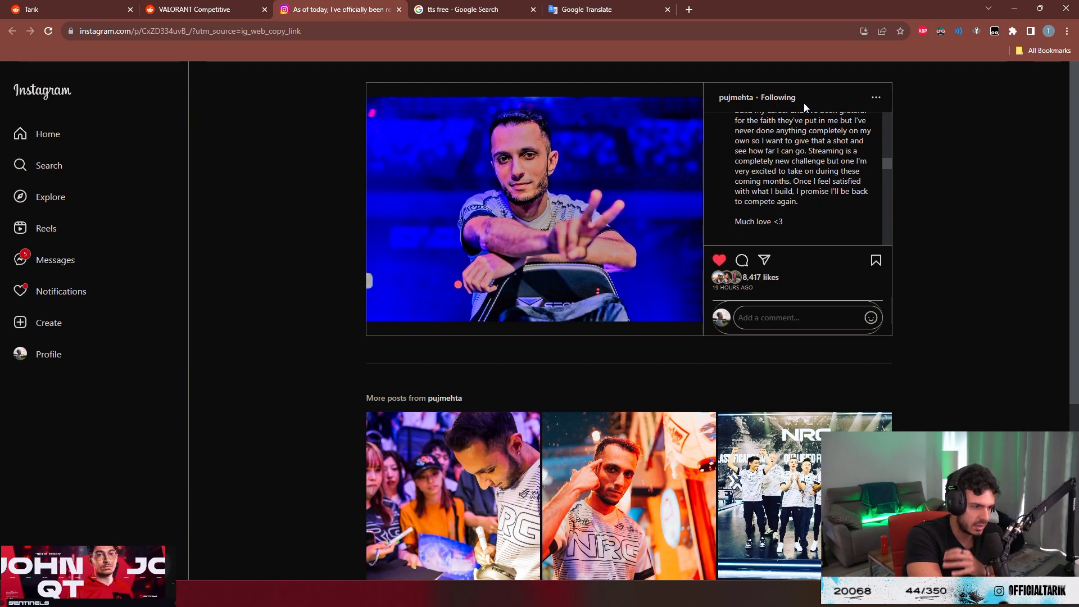